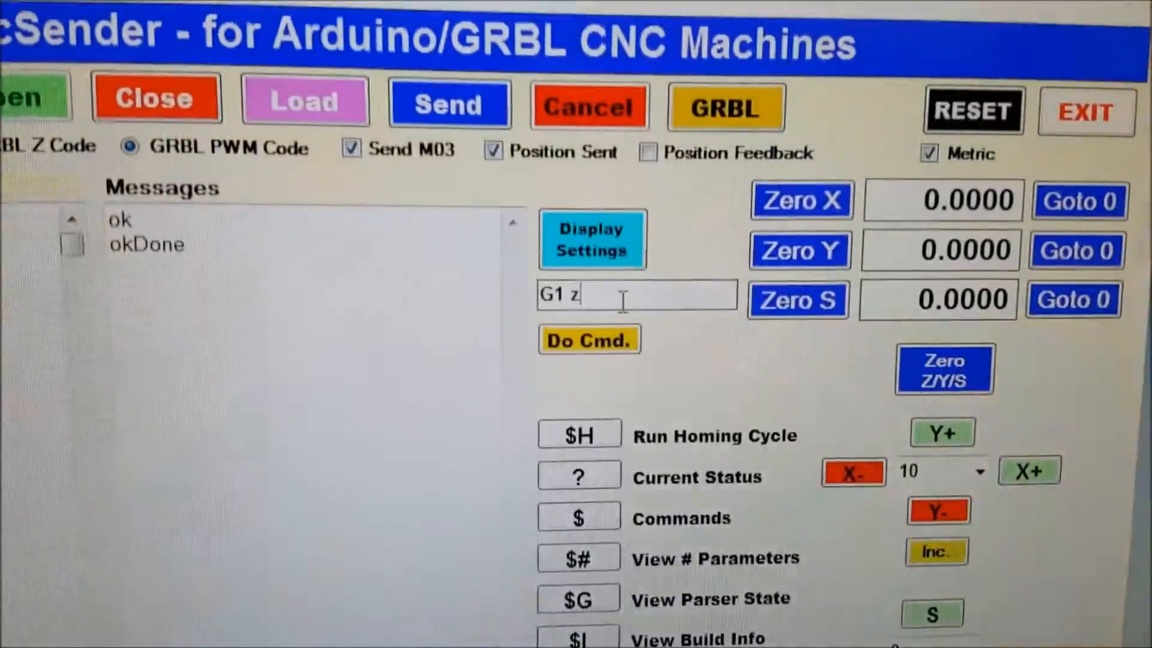
Step: Enter the G1 z.1 Z-axis move command in PicSender's command field
{"action": "type", "text": ".1"}
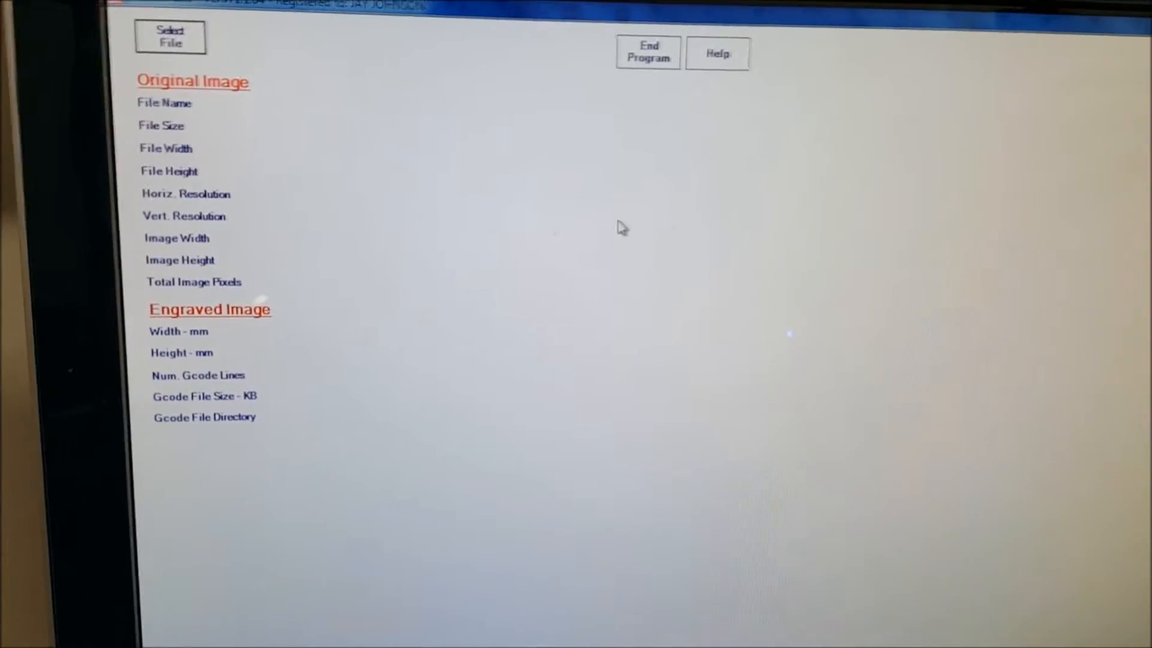
Step: Load the Porsche6x6 photo from the Pictures > Porsche folder
{"action": "left_click", "coordinate": [170, 37]}
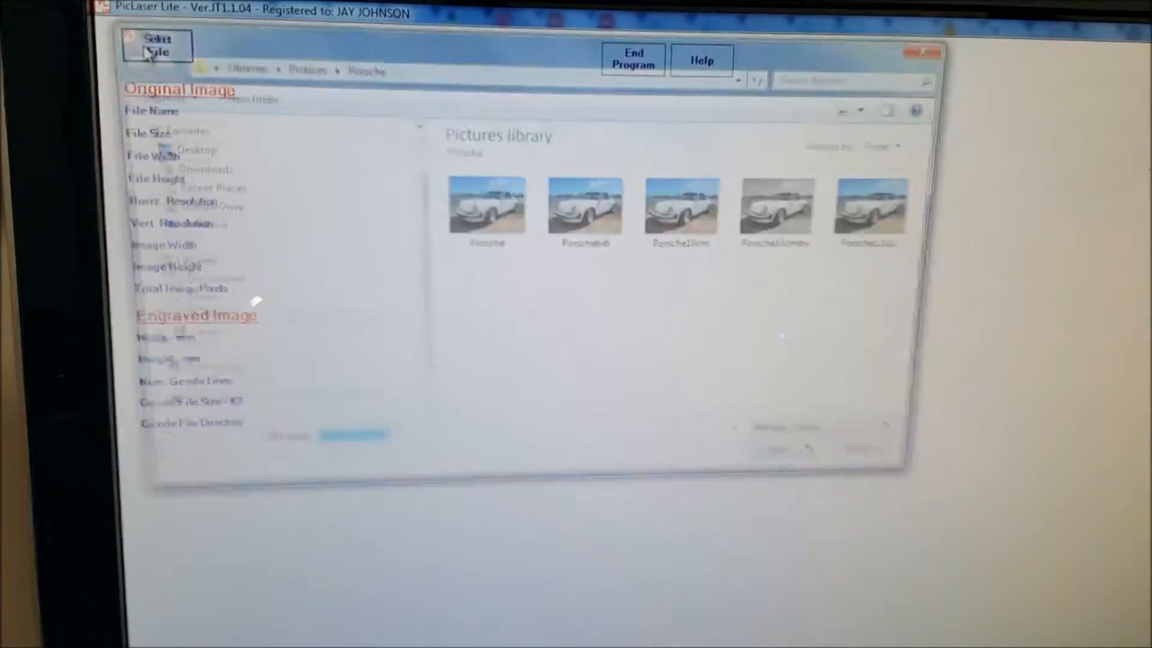
{"action": "left_click", "coordinate": [574, 206]}
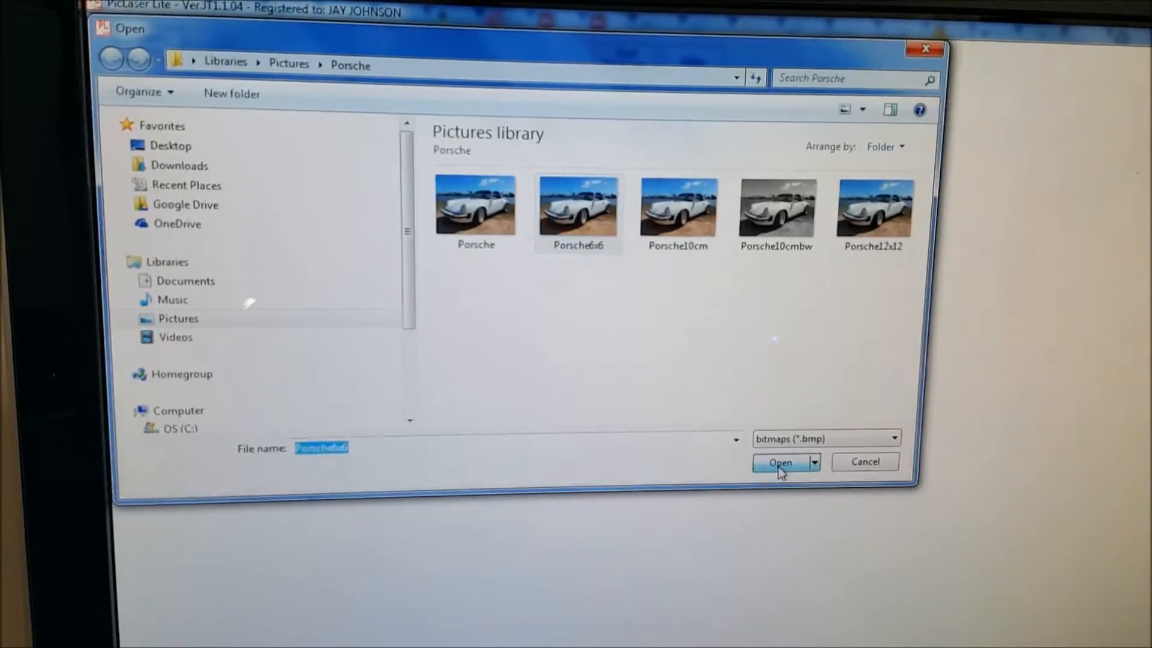
{"action": "left_click", "coordinate": [780, 462]}
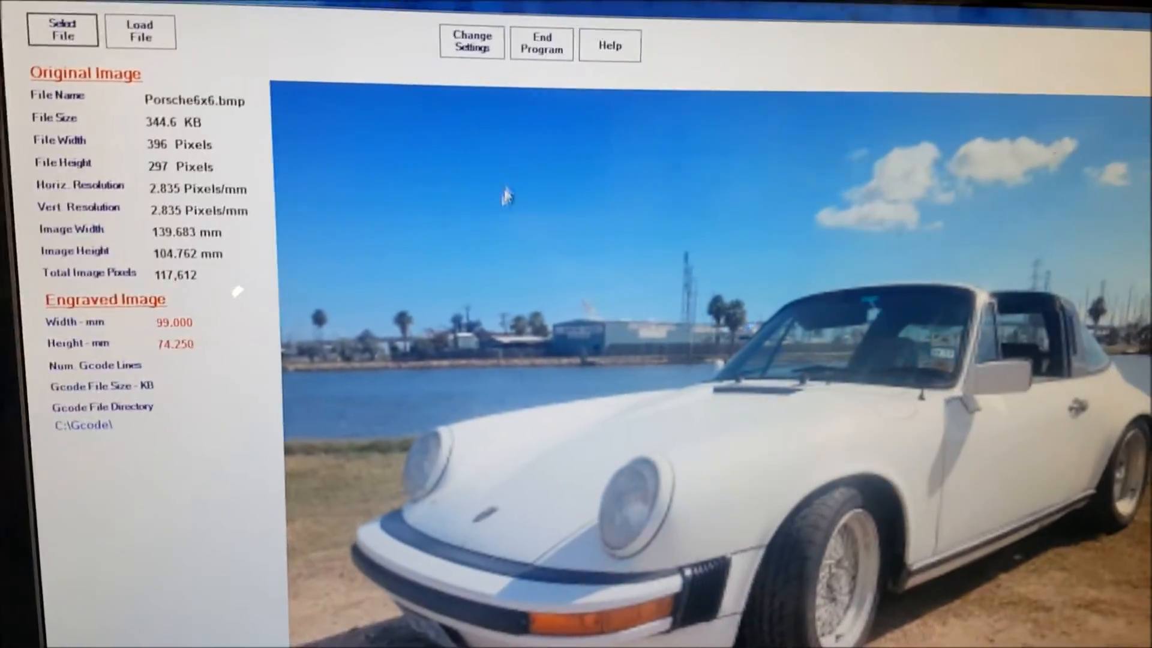
Step: Show the engraving settings: 1000 mm/min feed rate, 0.25 mm resolution, Std. Gcode output
{"action": "left_click", "coordinate": [471, 43]}
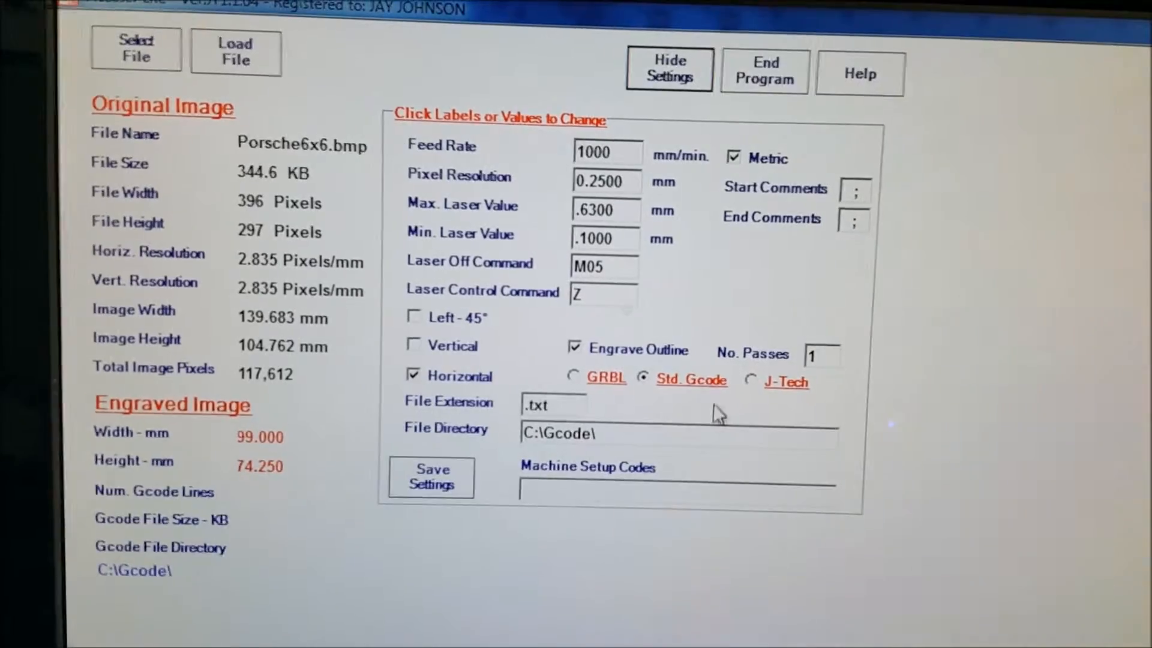
Step: Generate the Porsche G-code, save it as DACTry2.txt, and stream it from PicSender
{"action": "left_click", "coordinate": [667, 68]}
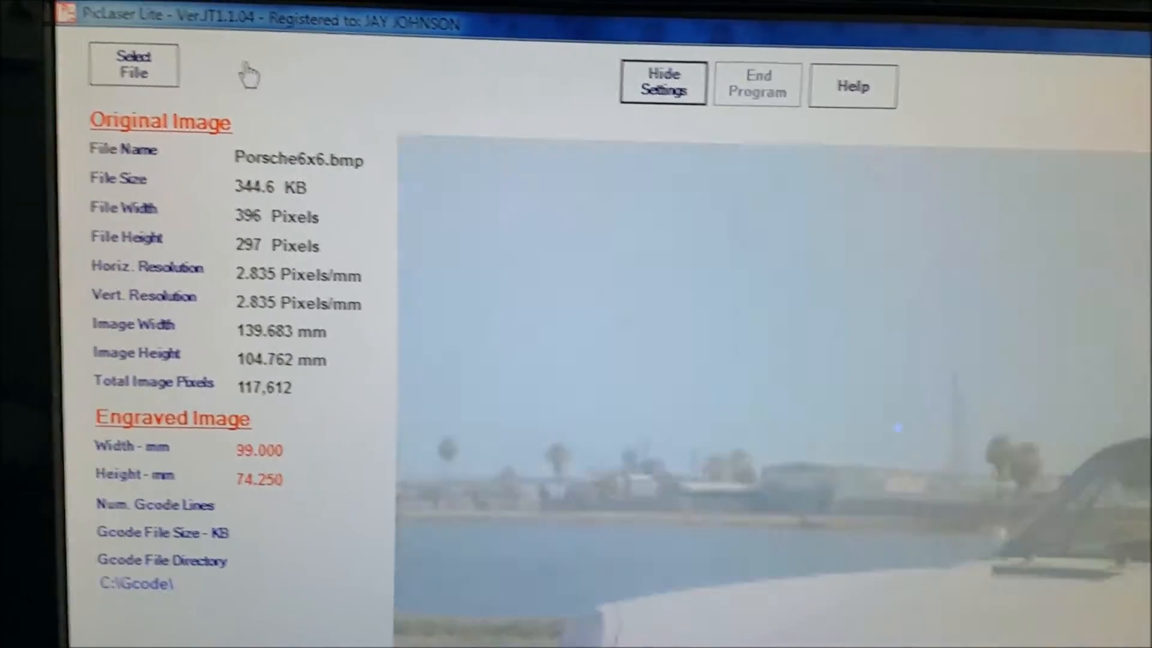
{"action": "left_click", "coordinate": [661, 82]}
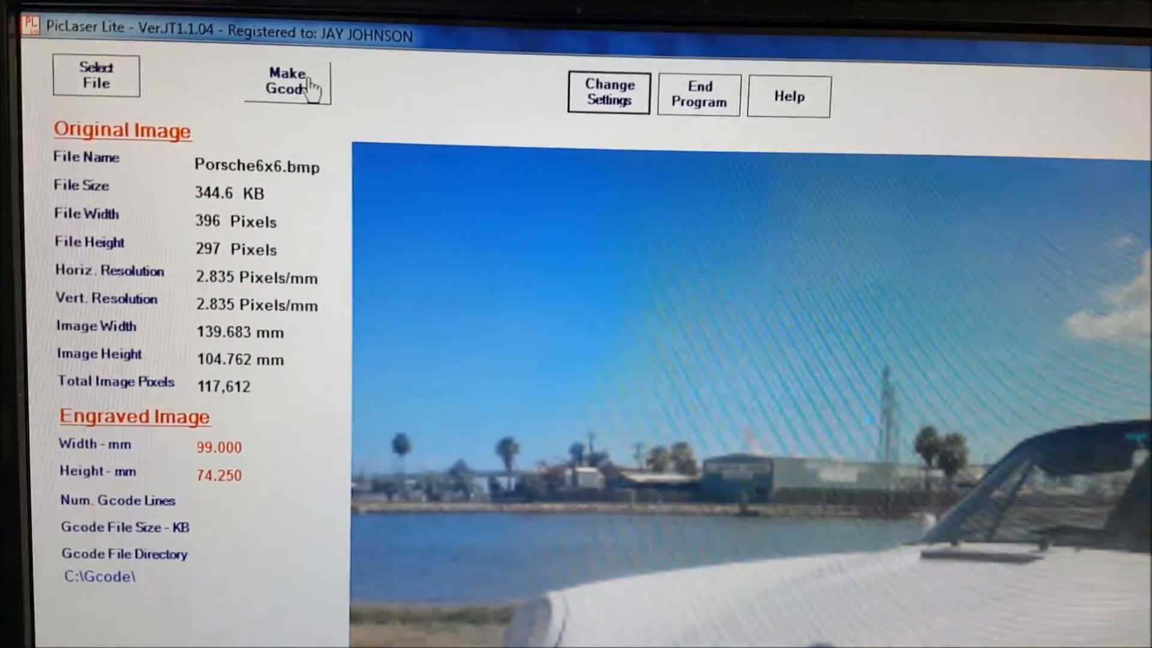
{"action": "left_click", "coordinate": [287, 81]}
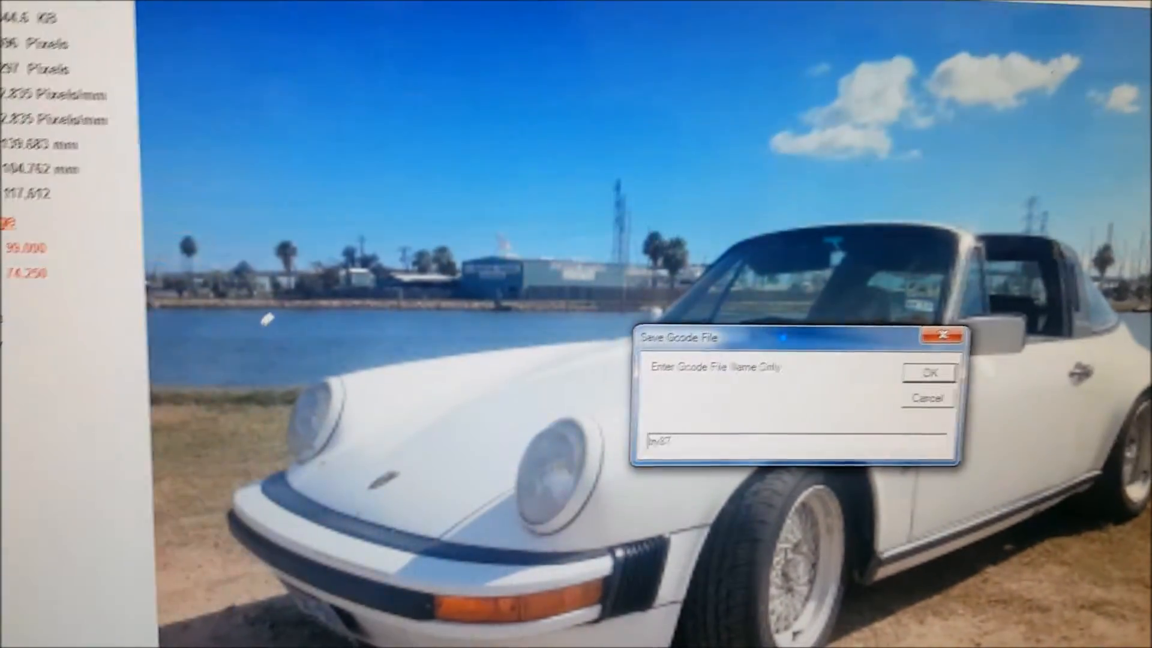
{"action": "left_click", "coordinate": [929, 372]}
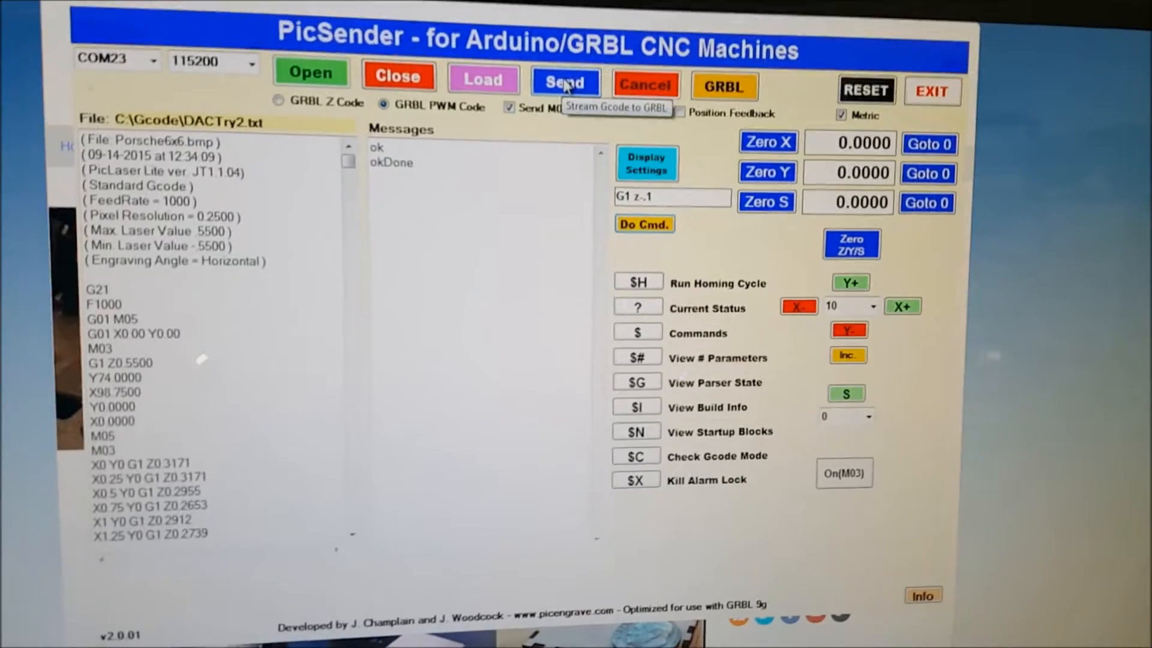
{"action": "left_click", "coordinate": [565, 81]}
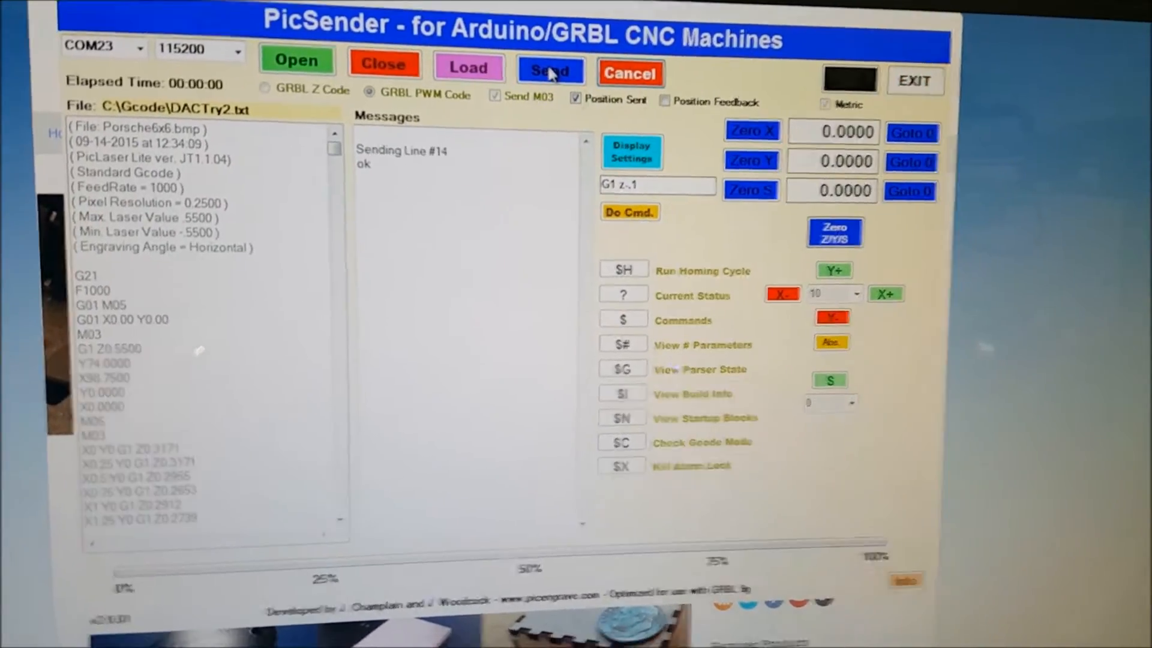